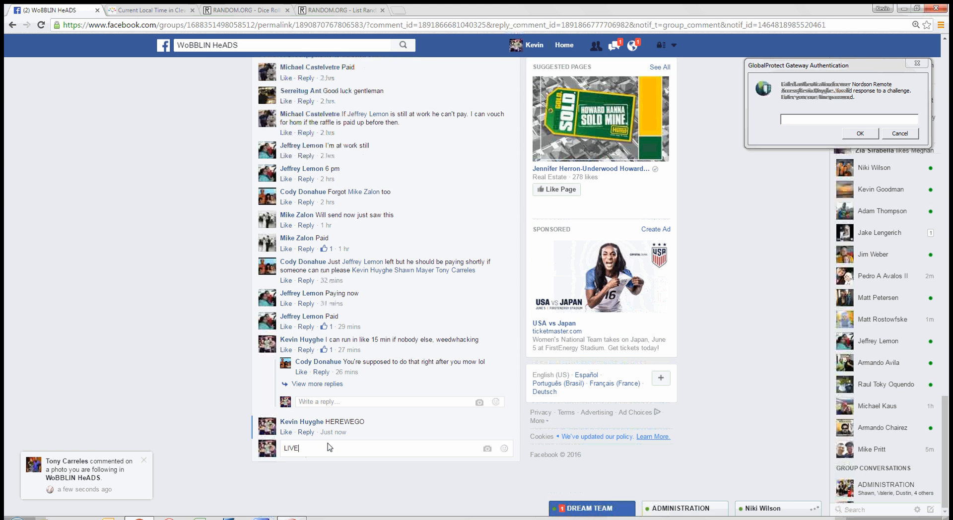
- Switch to the RANDOM.ORG Dice Roller showing the two-dice result
{"action": "left_click", "coordinate": [243, 10]}
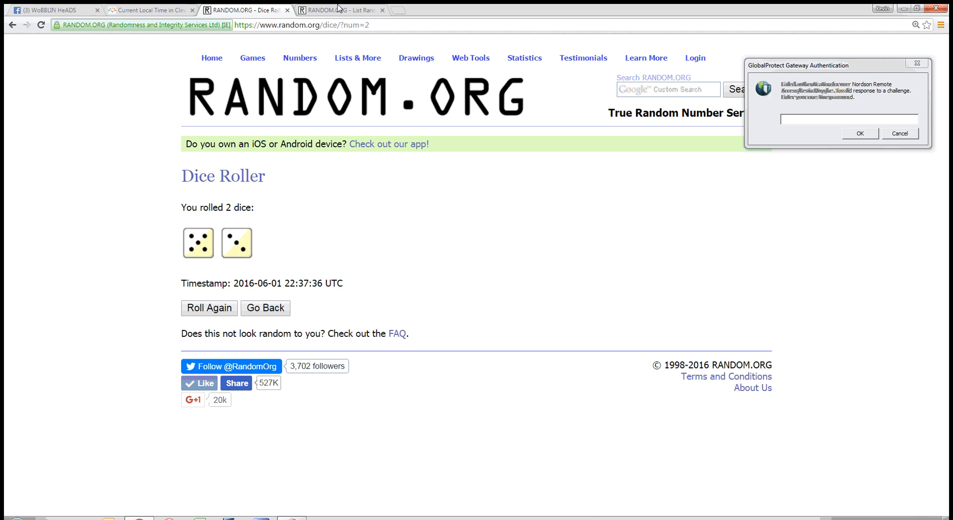
- Re-randomize the 28-entry raffle list with Again! for a fresh order
{"action": "left_click", "coordinate": [342, 10]}
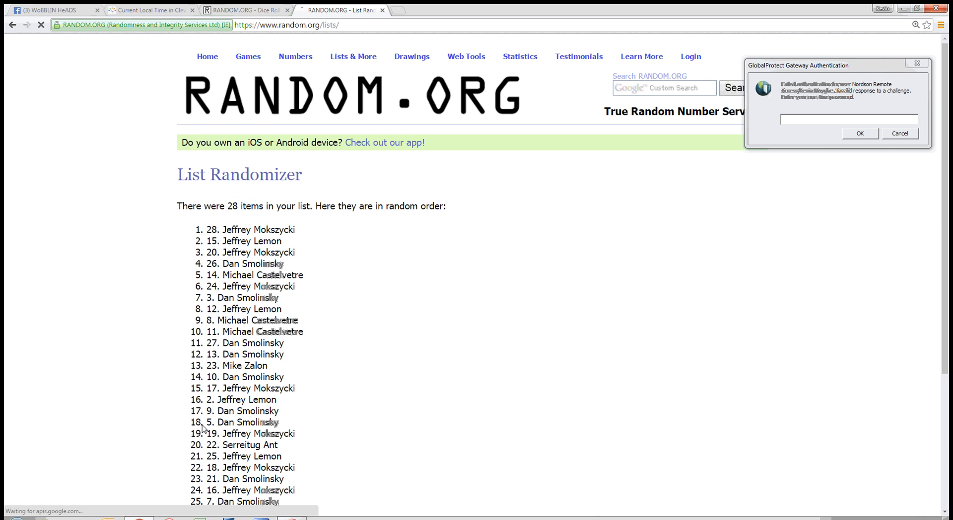
{"action": "scroll", "scroll_direction": "down", "scroll_amount": 3}
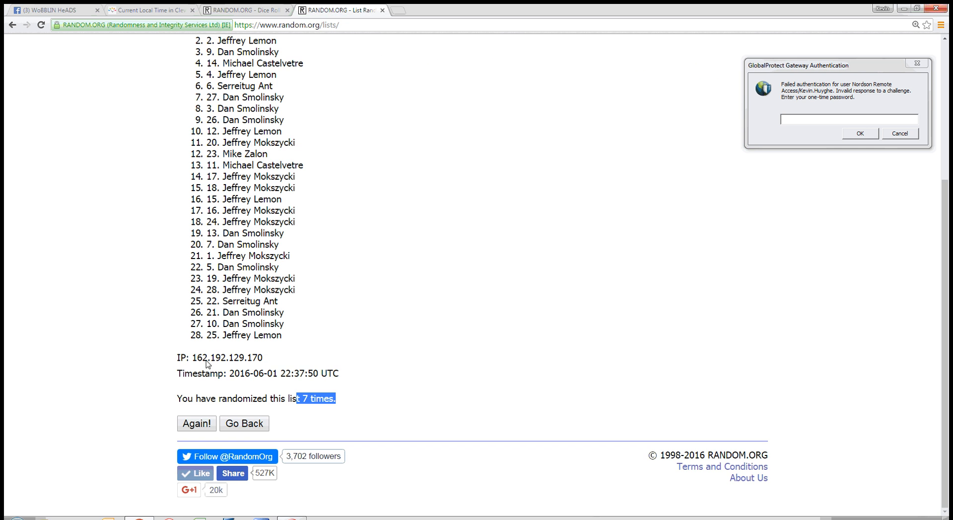
{"action": "left_click", "coordinate": [197, 424]}
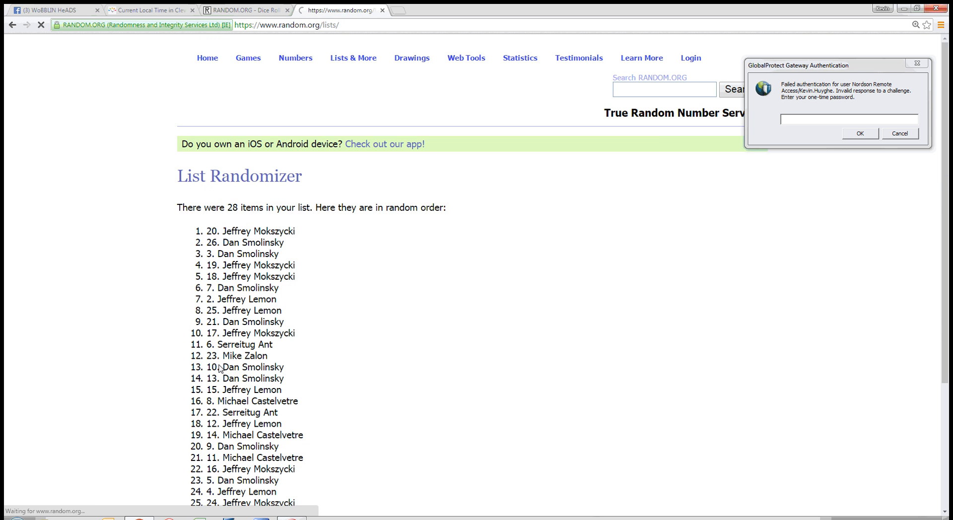